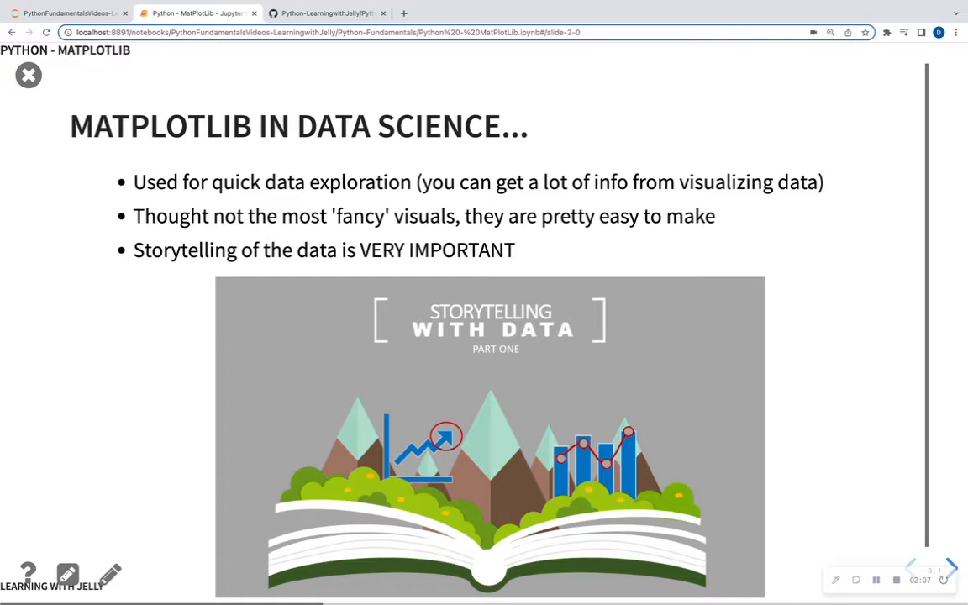
Advance the RISE slideshow to the Visuals - Scatterplot & Regression Line slide
left_click(947, 568)
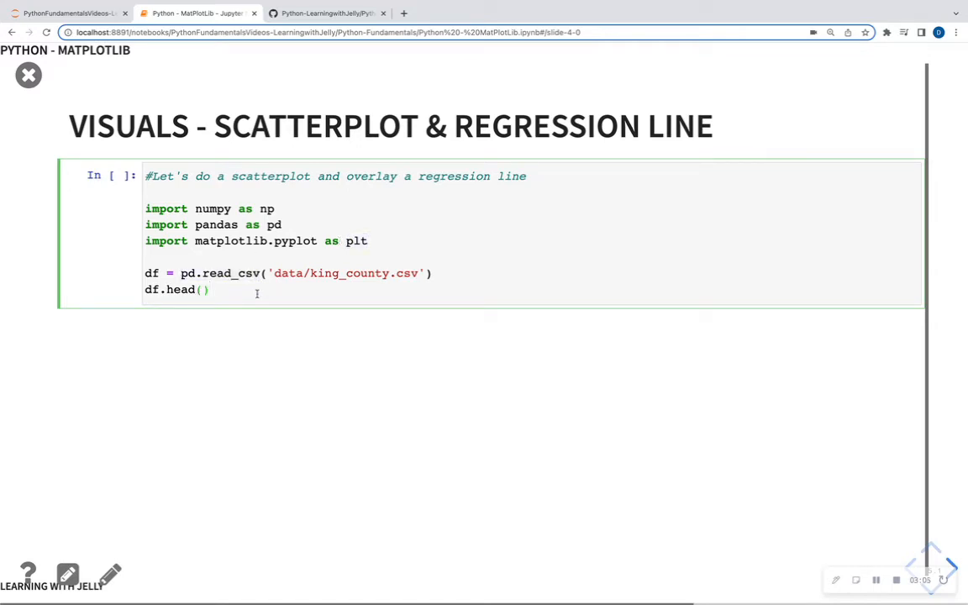
Run the cell importing numpy, pandas, matplotlib and reading king_county.csv, showing its head rows
key("Shift+Enter")
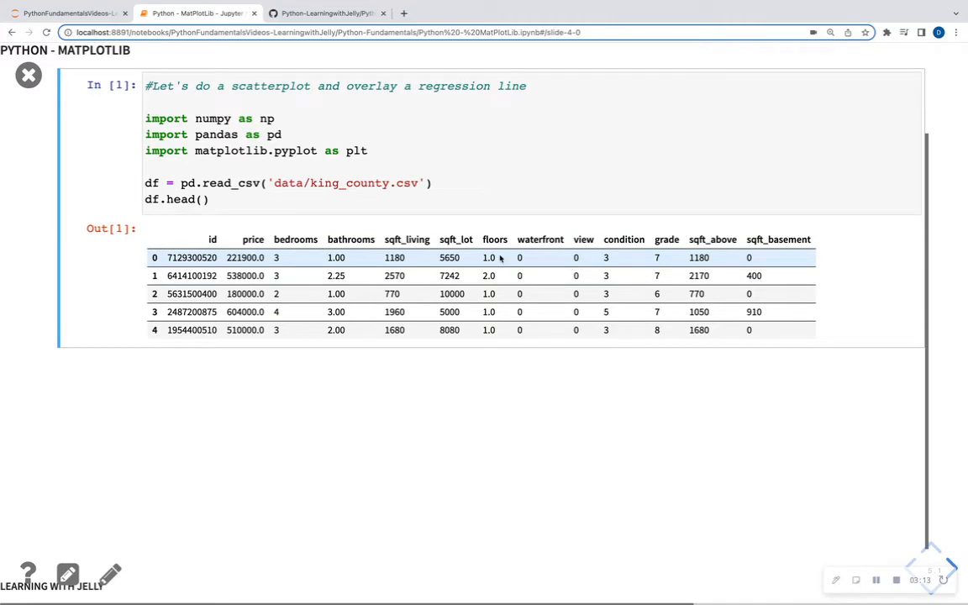
scroll("down", 3)
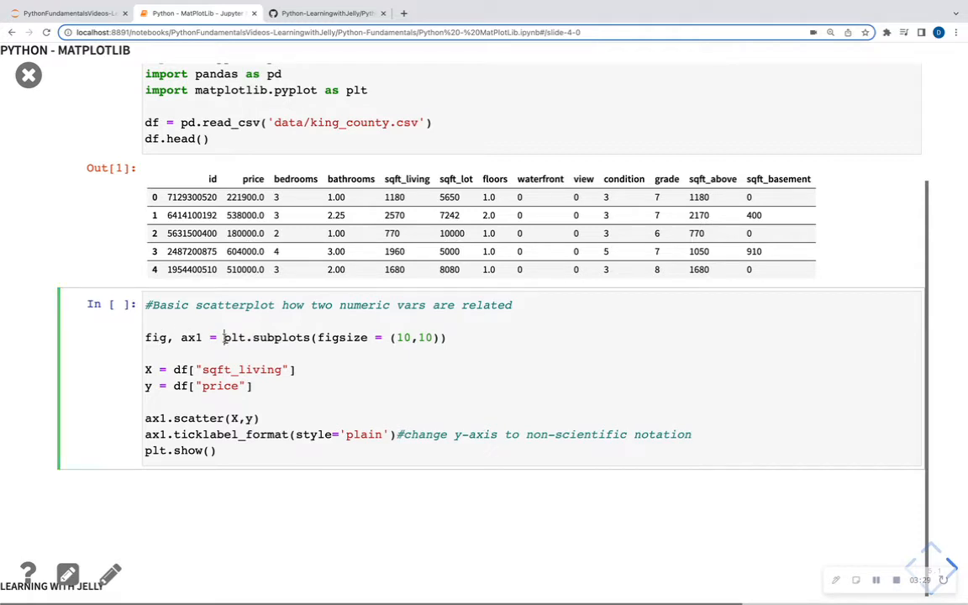
Edit the scatterplot cell and highlight the X (sqft_living) and y (price) definitions
double_click(266, 336)
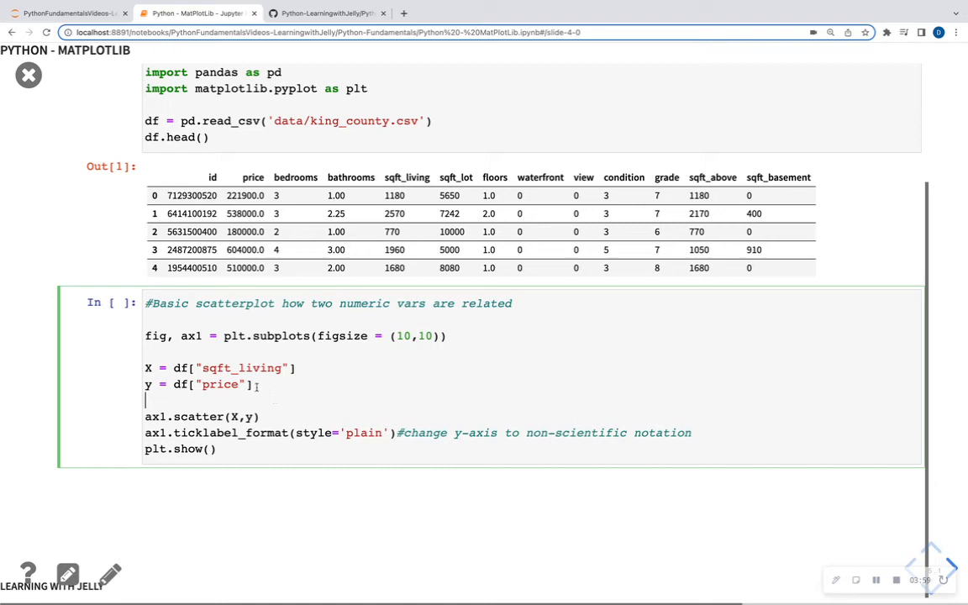
left_click_drag(144, 366, 252, 383)
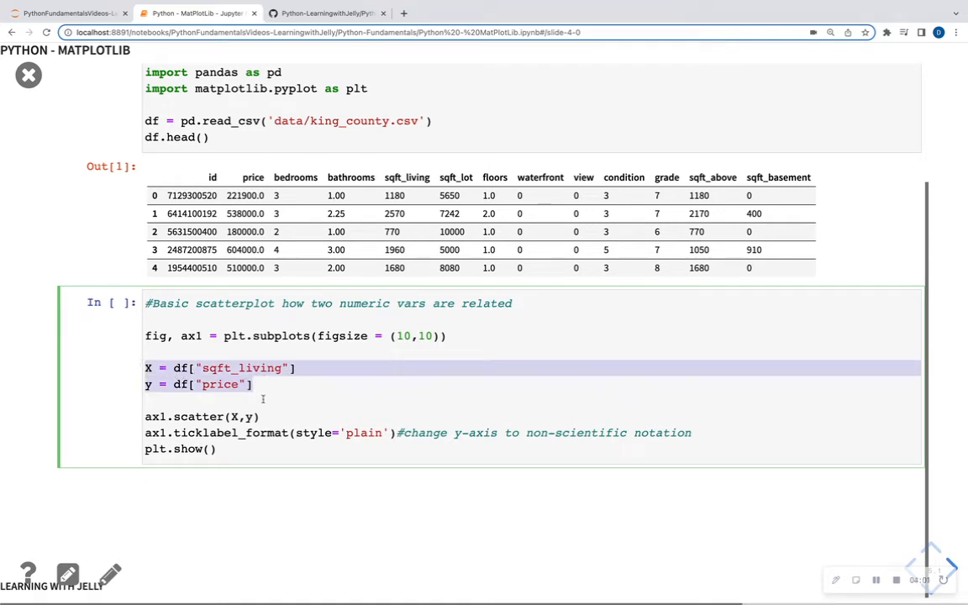
left_click(266, 384)
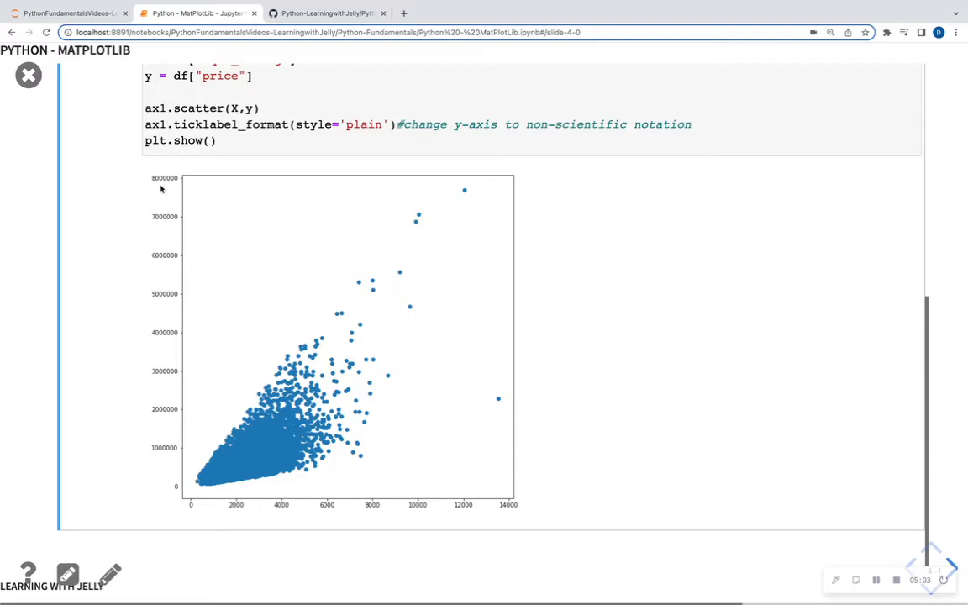
mouse_move(255, 532)
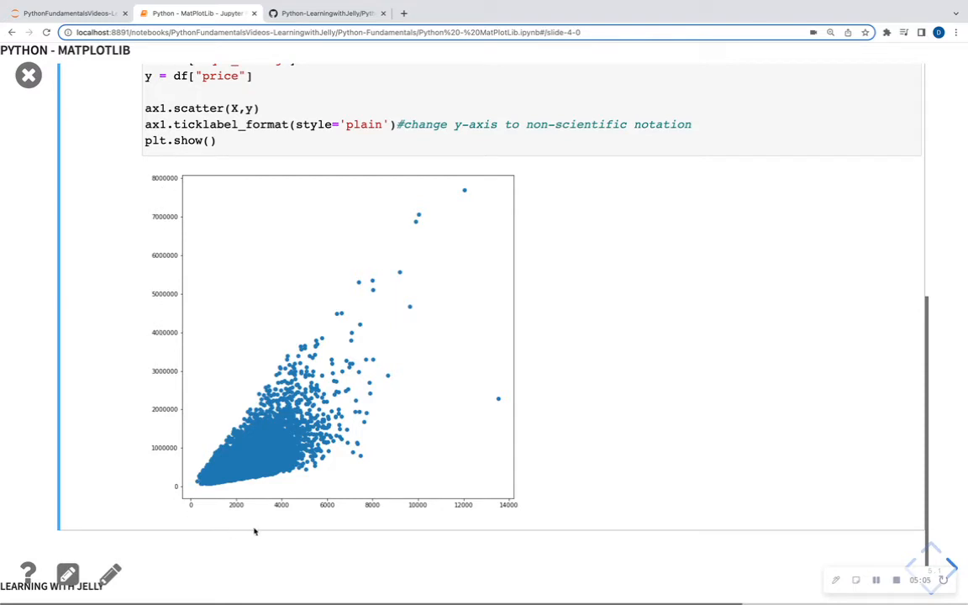
mouse_move(354, 519)
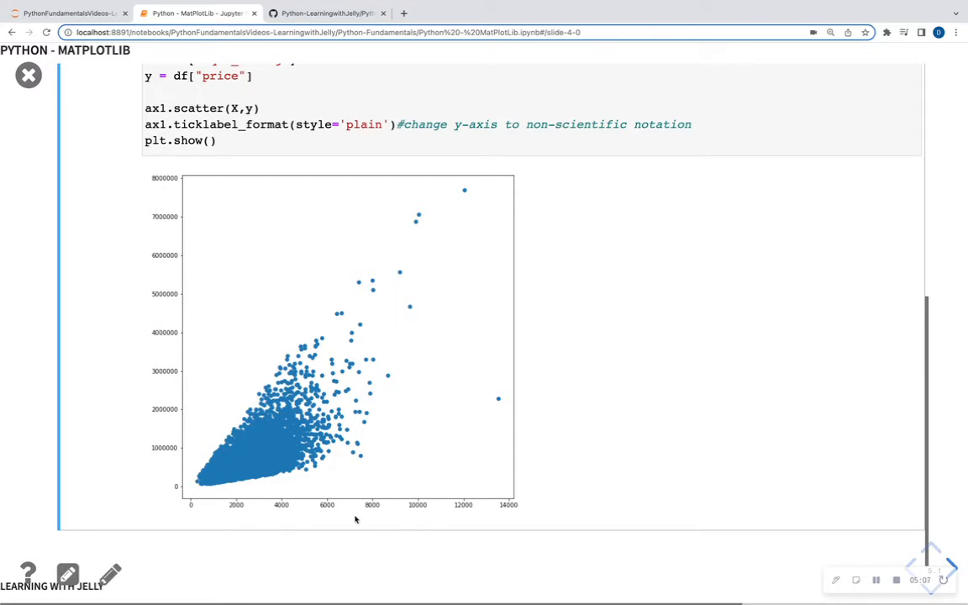
mouse_move(311, 484)
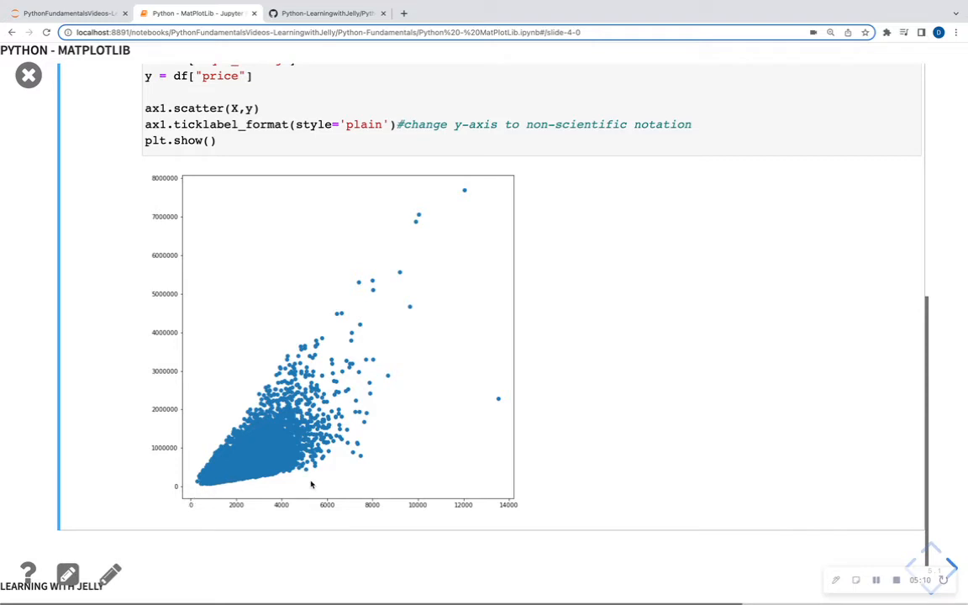
mouse_move(224, 430)
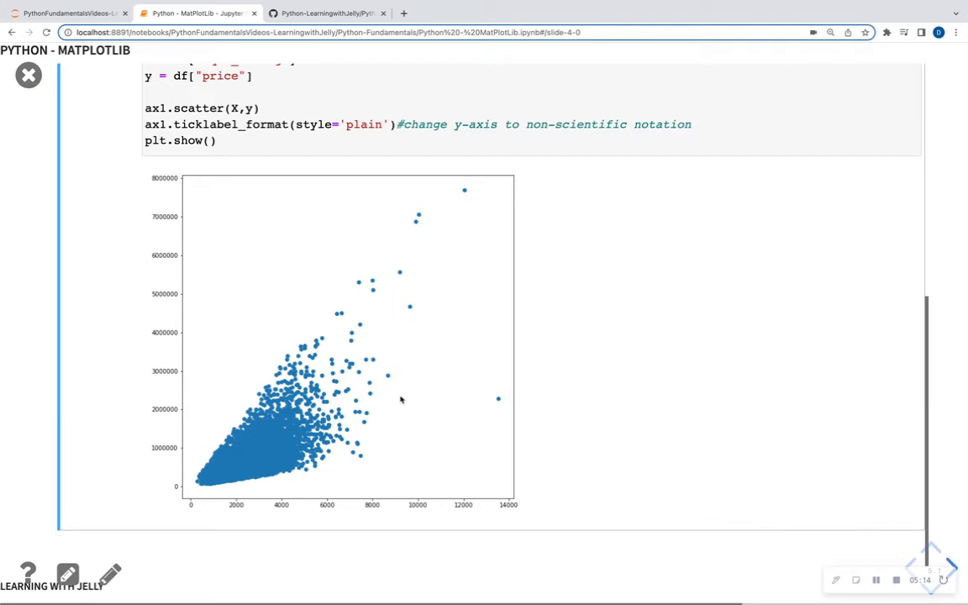
mouse_move(212, 482)
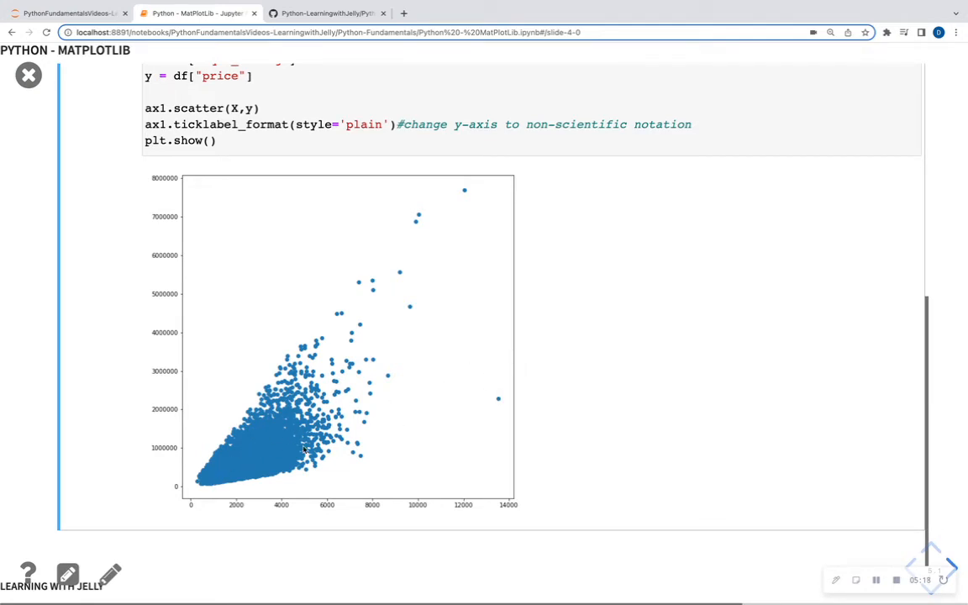
mouse_move(377, 239)
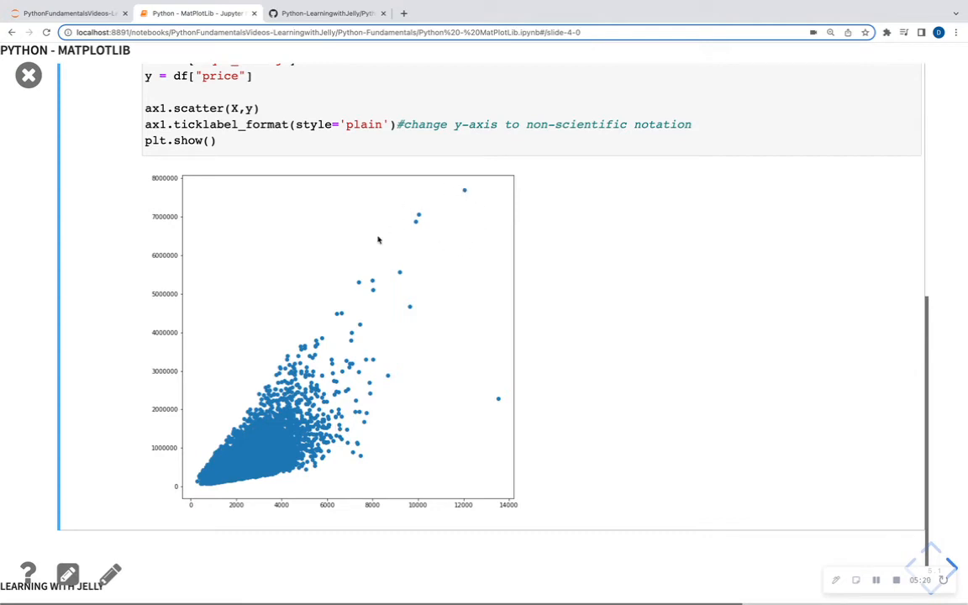
mouse_move(430, 210)
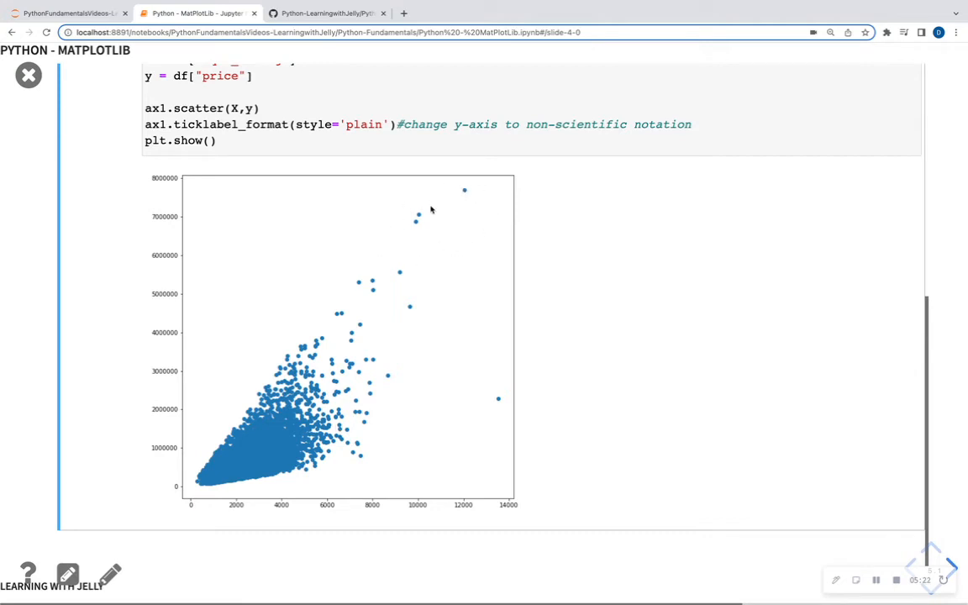
mouse_move(265, 422)
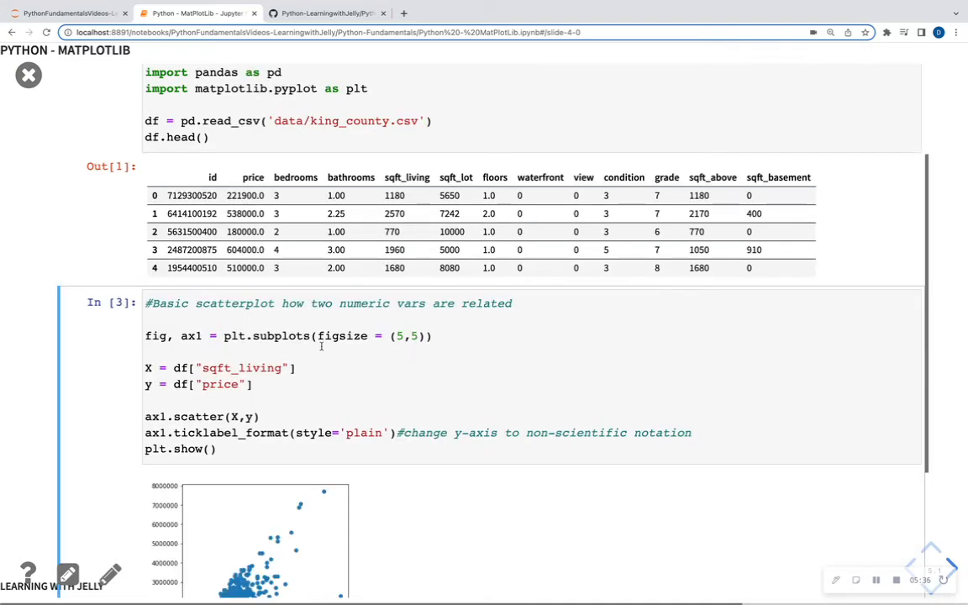
Scroll past the smaller scatterplot to the 'Let's add a regression line' np.polyfit cell
scroll("down", 3)
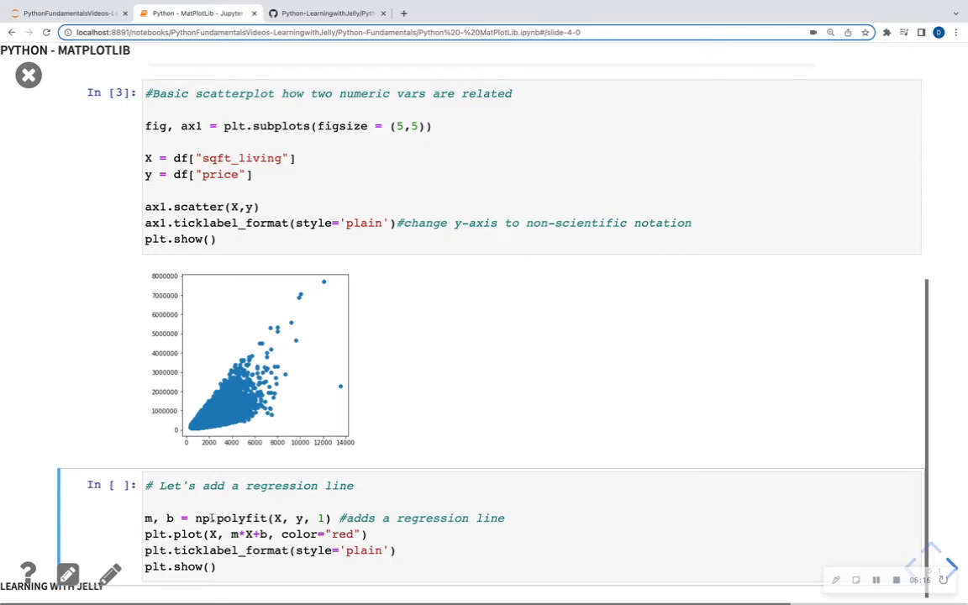
Begin editing the regression-line cell at its np.polyfit(X, y, 1) call
double_click(242, 517)
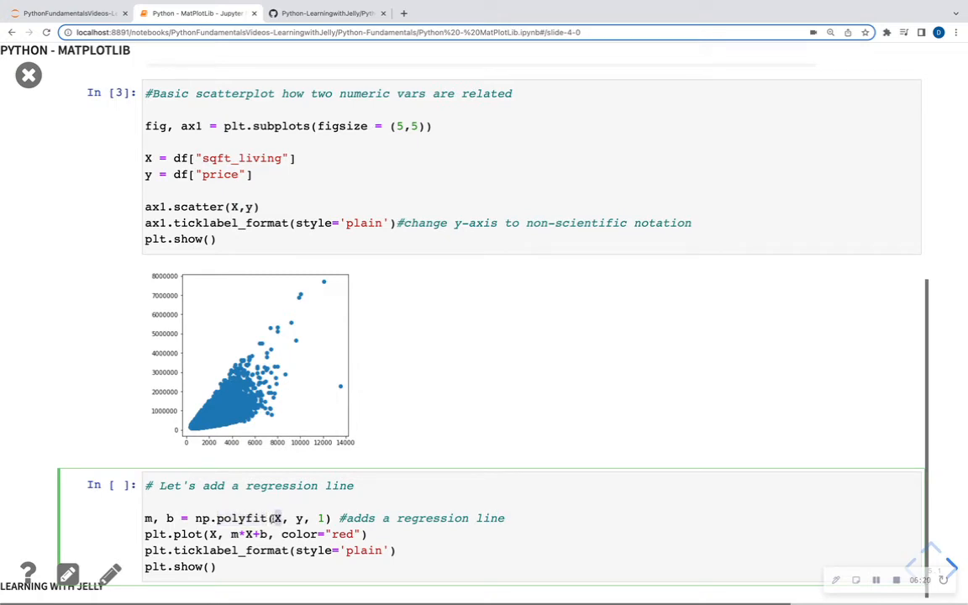
mouse_move(272, 286)
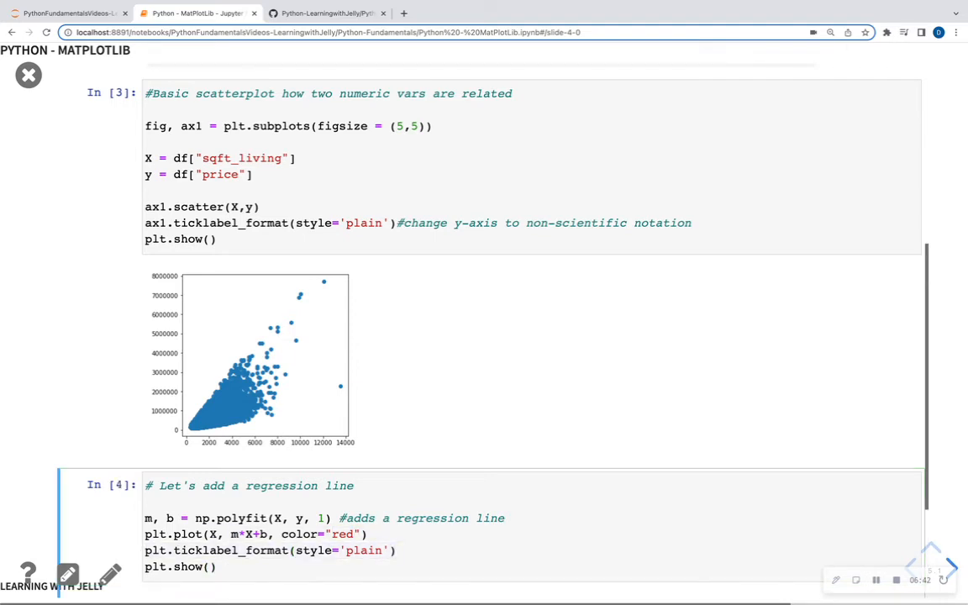
scroll("down", 3)
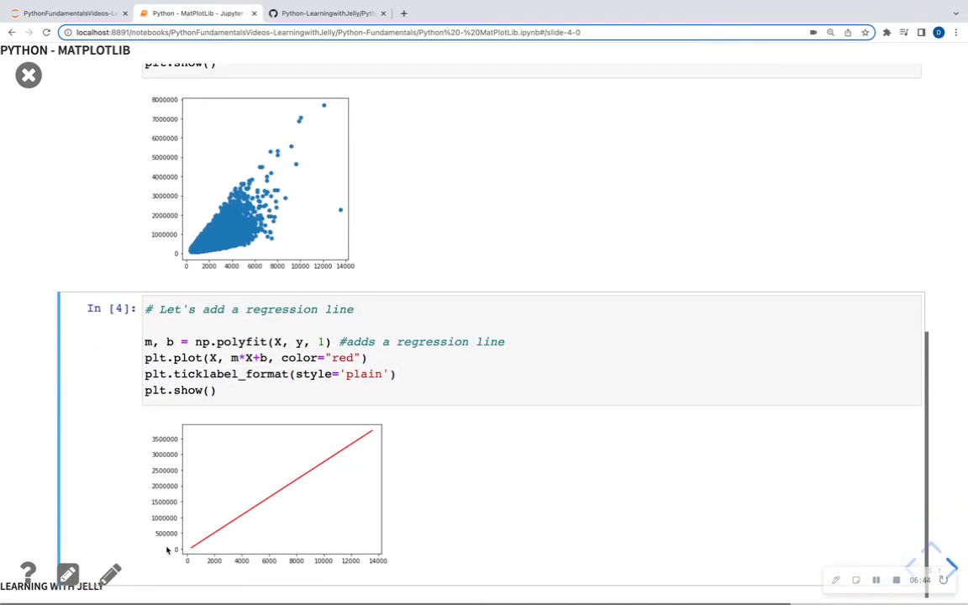
mouse_move(227, 531)
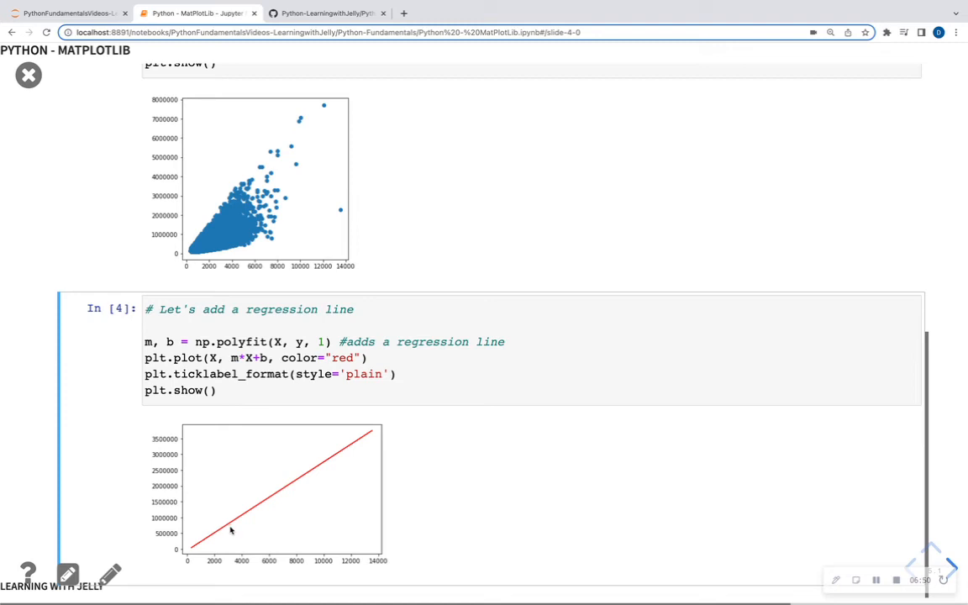
mouse_move(267, 519)
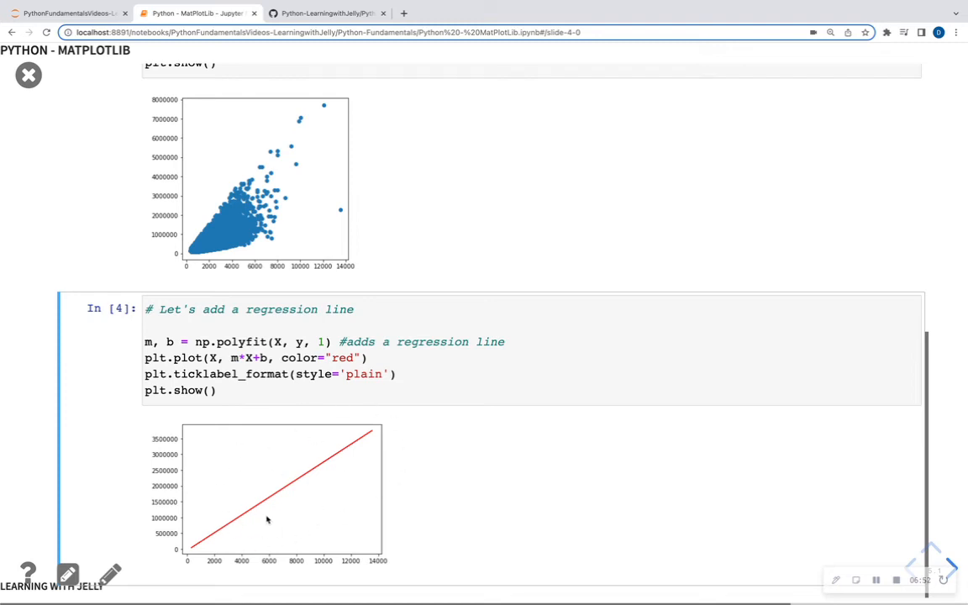
mouse_move(309, 122)
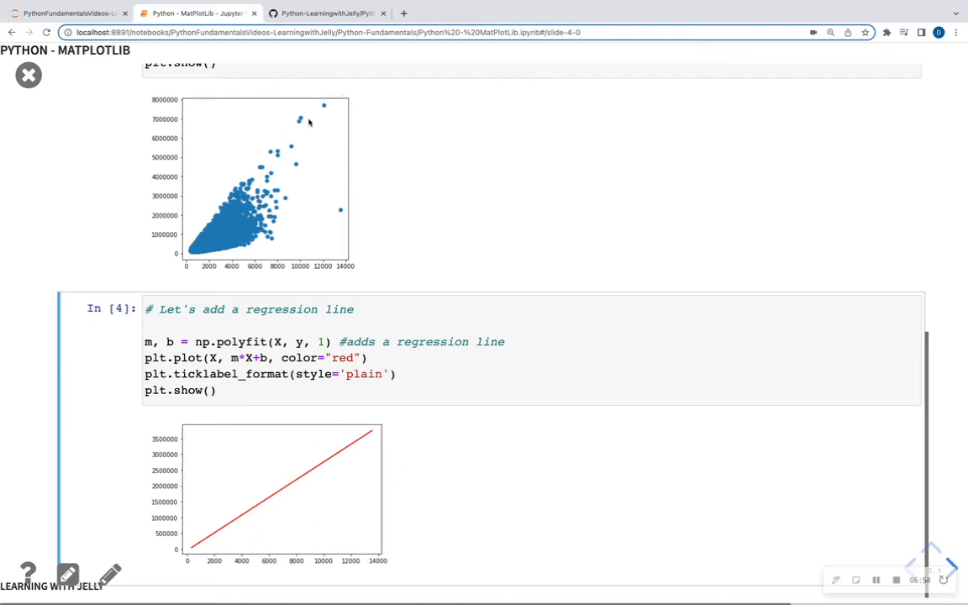
mouse_move(299, 142)
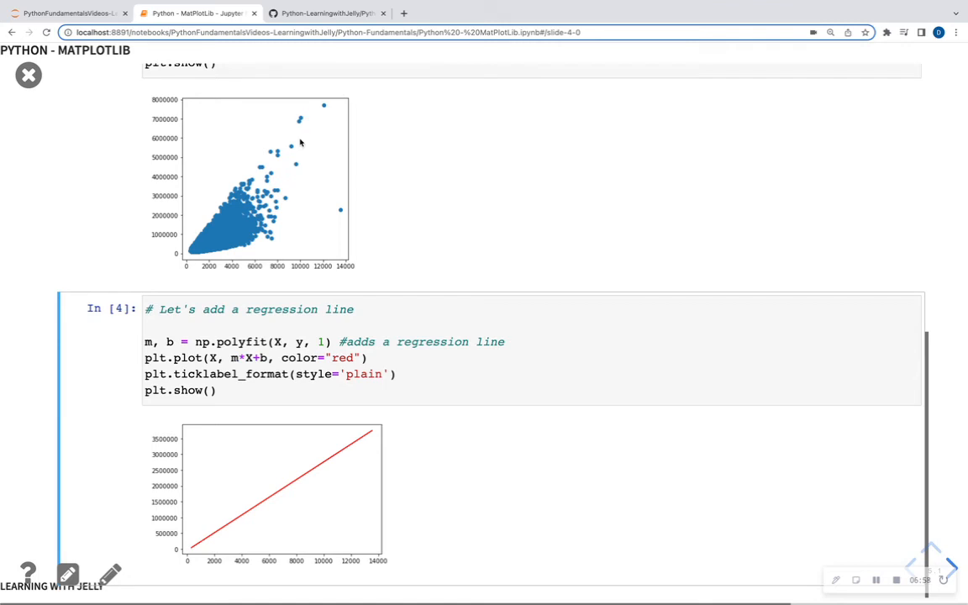
mouse_move(175, 443)
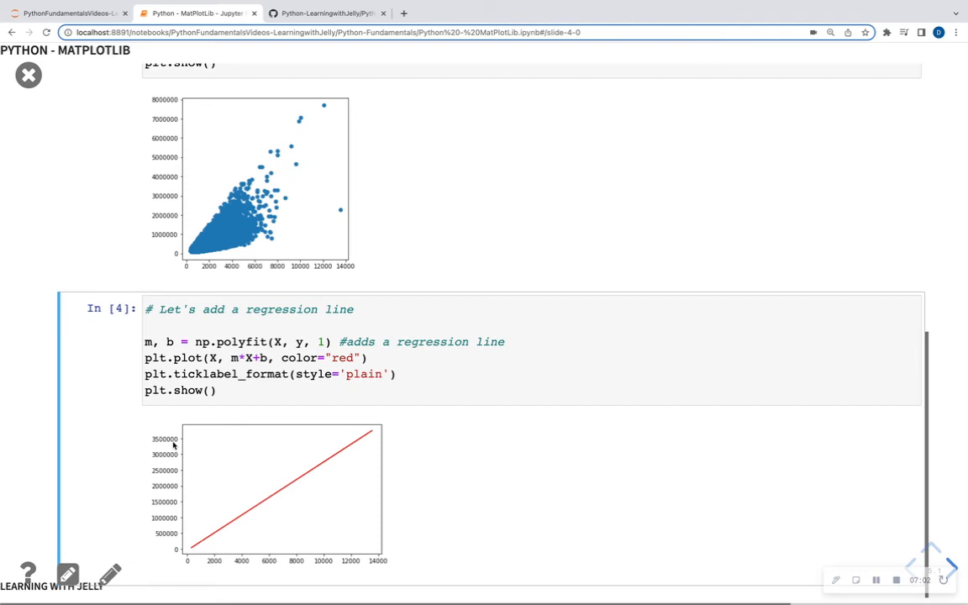
mouse_move(202, 181)
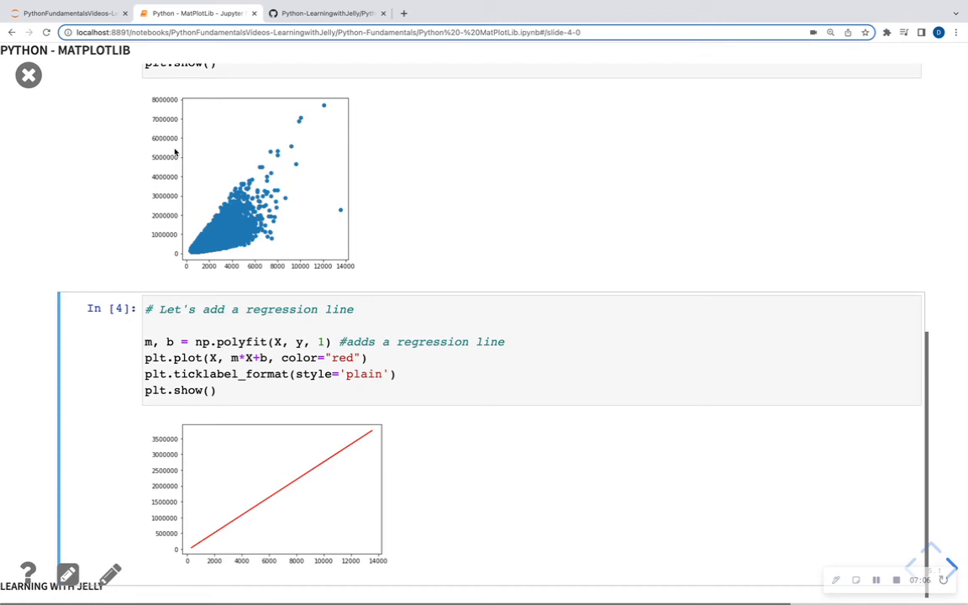
mouse_move(195, 178)
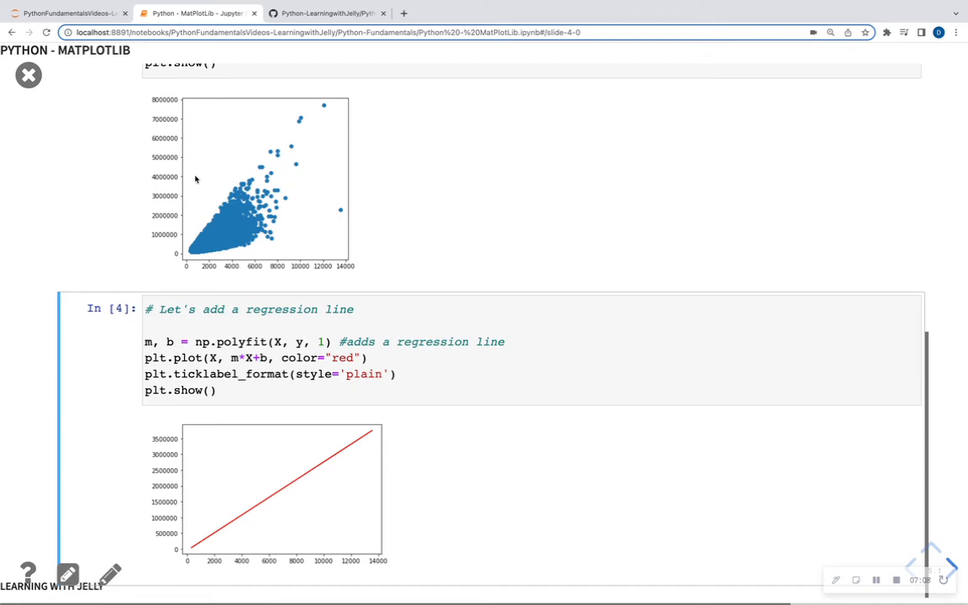
mouse_move(497, 464)
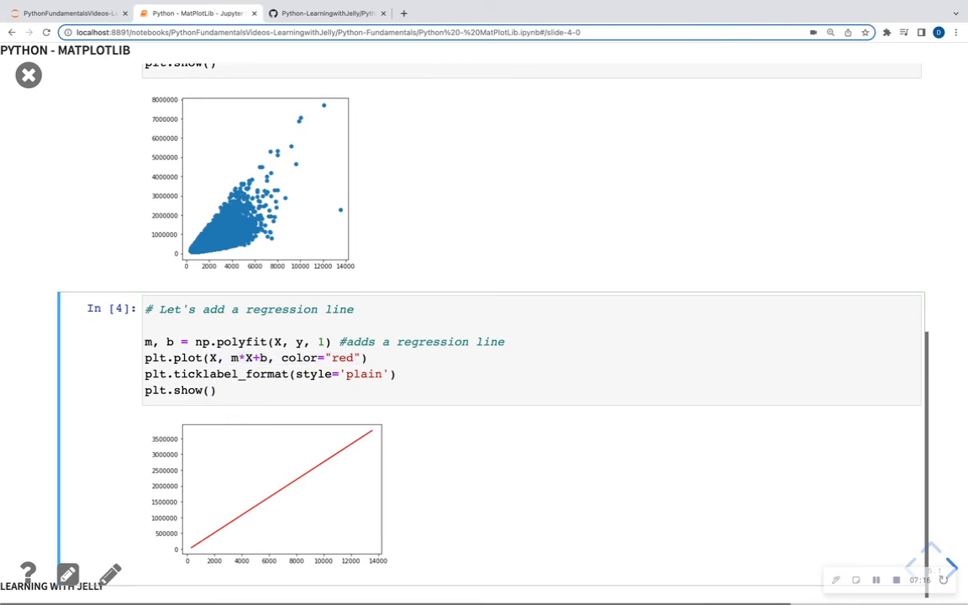
Reach the VISUALS - HISTOGRAM slide, highlight its xlabel call, and run the sqft_living histogram
left_click(950, 565)
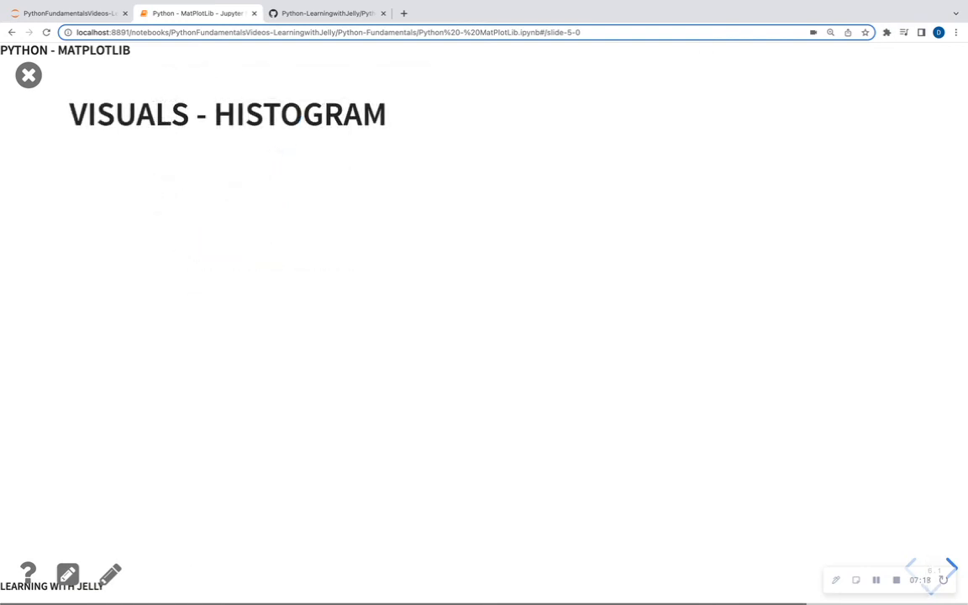
left_click(951, 568)
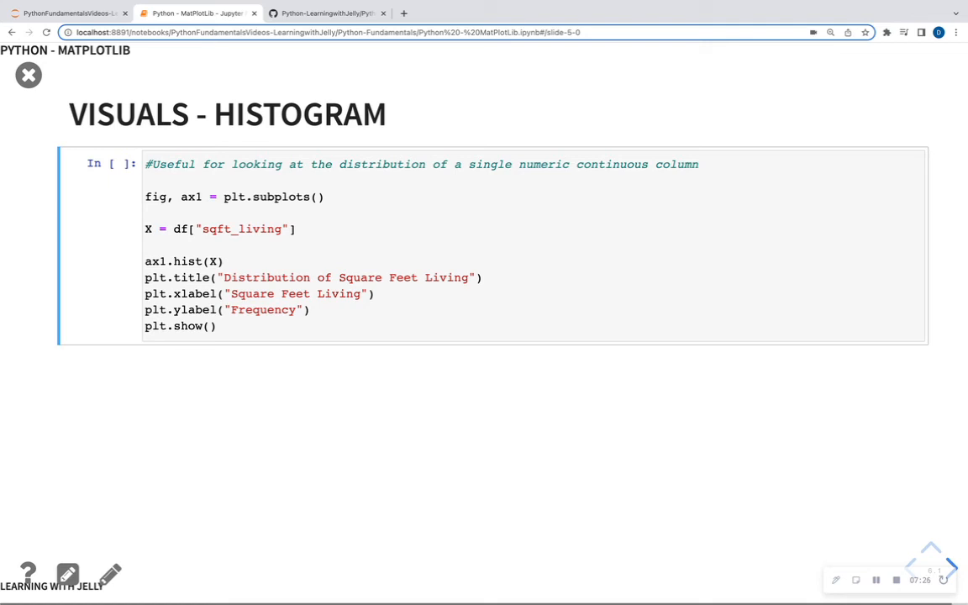
left_click(468, 165)
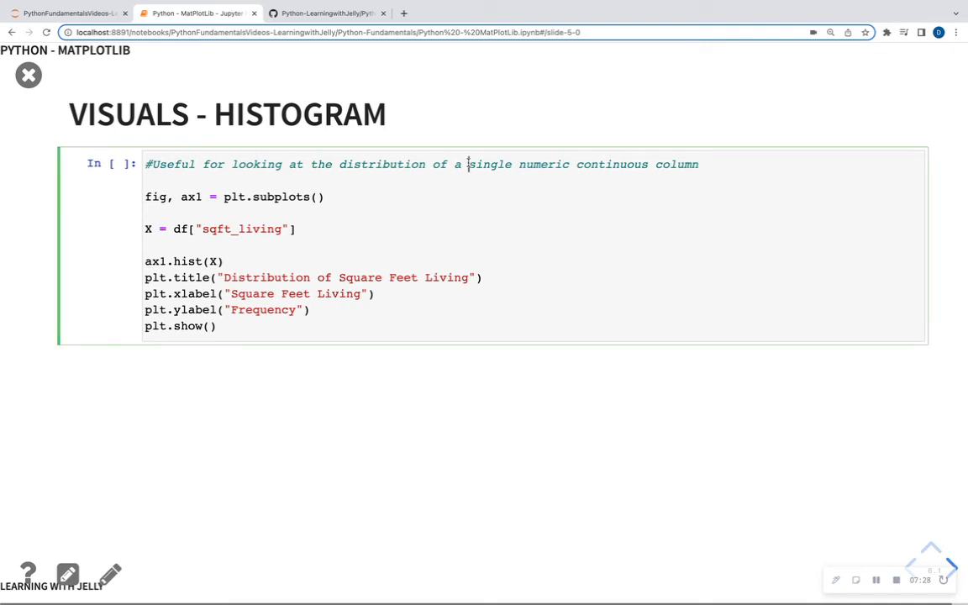
left_click_drag(467, 165, 686, 164)
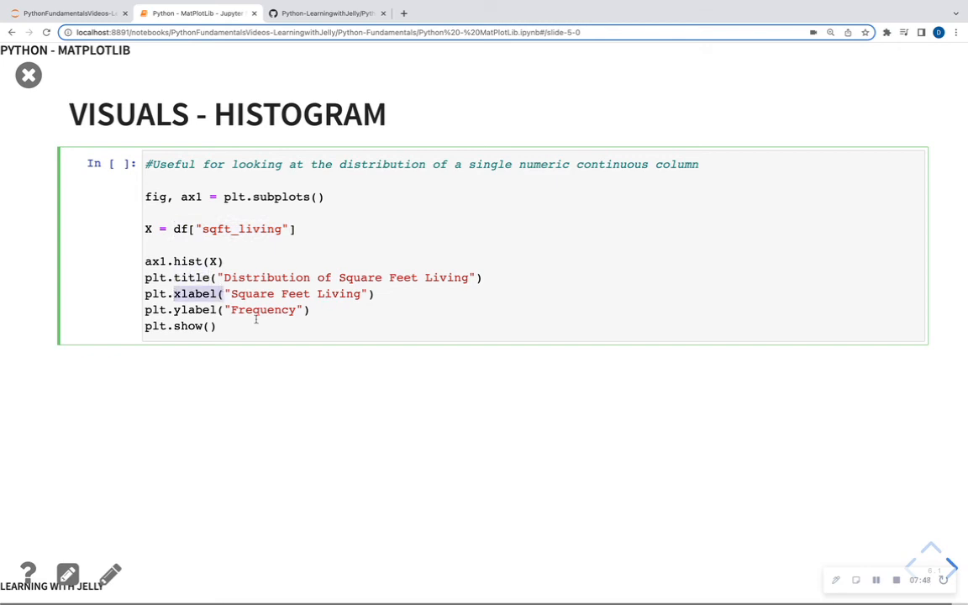
key("Shift+Enter")
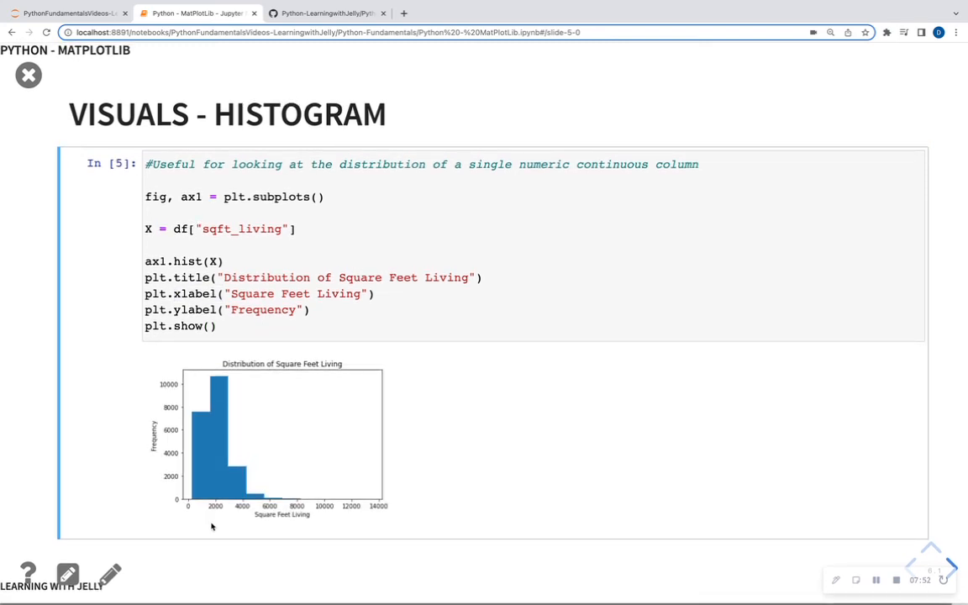
mouse_move(265, 491)
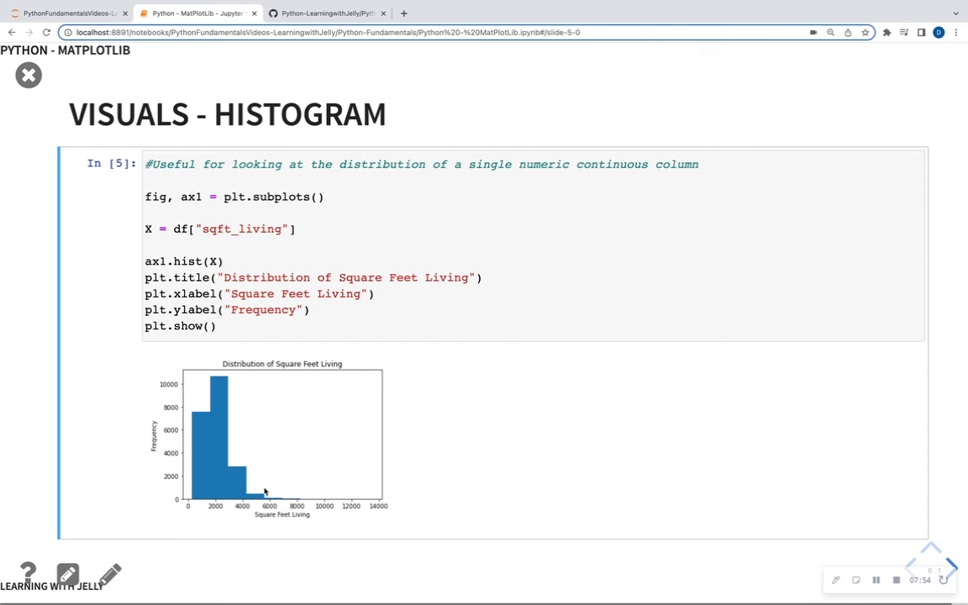
mouse_move(321, 480)
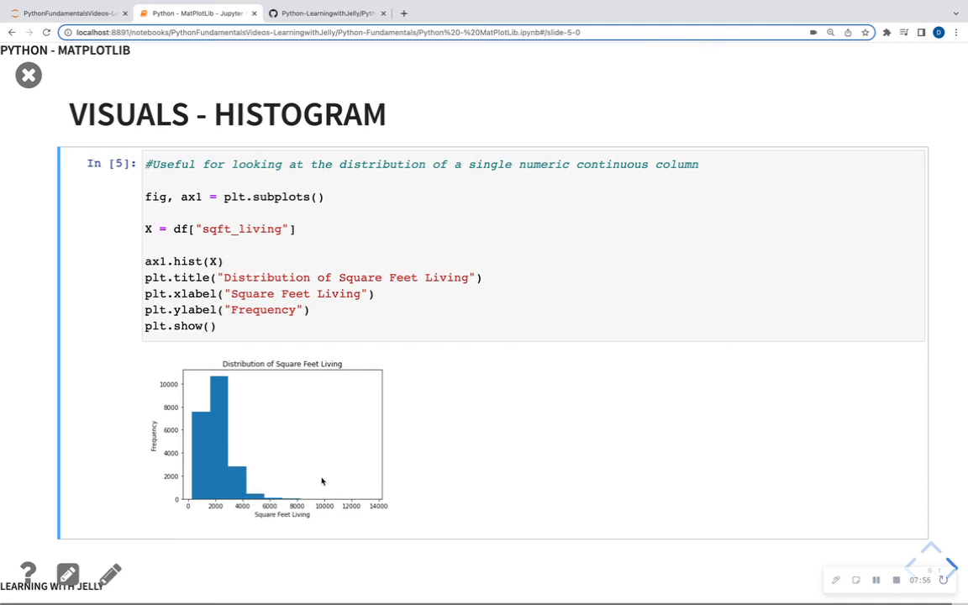
mouse_move(291, 491)
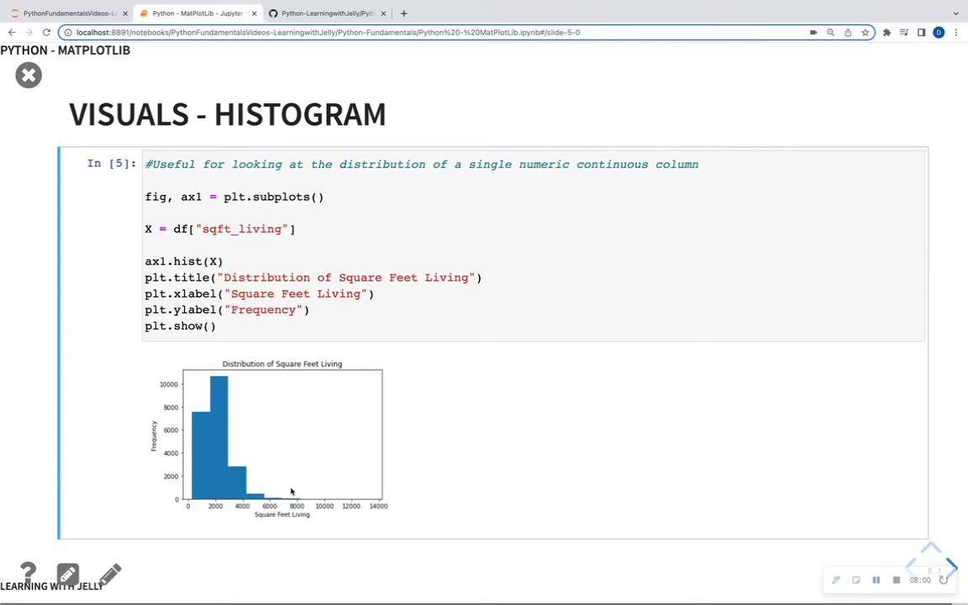
mouse_move(198, 502)
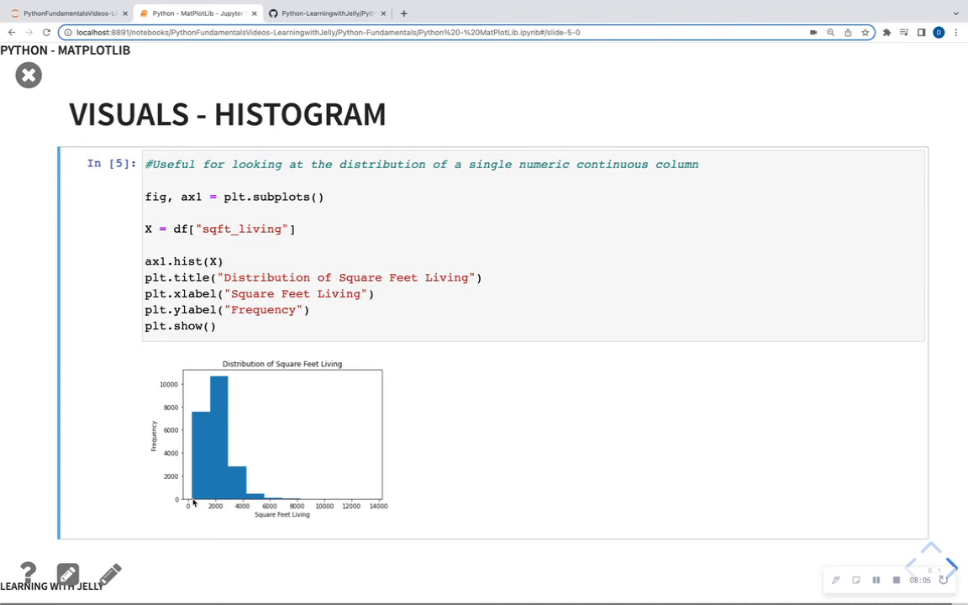
mouse_move(229, 488)
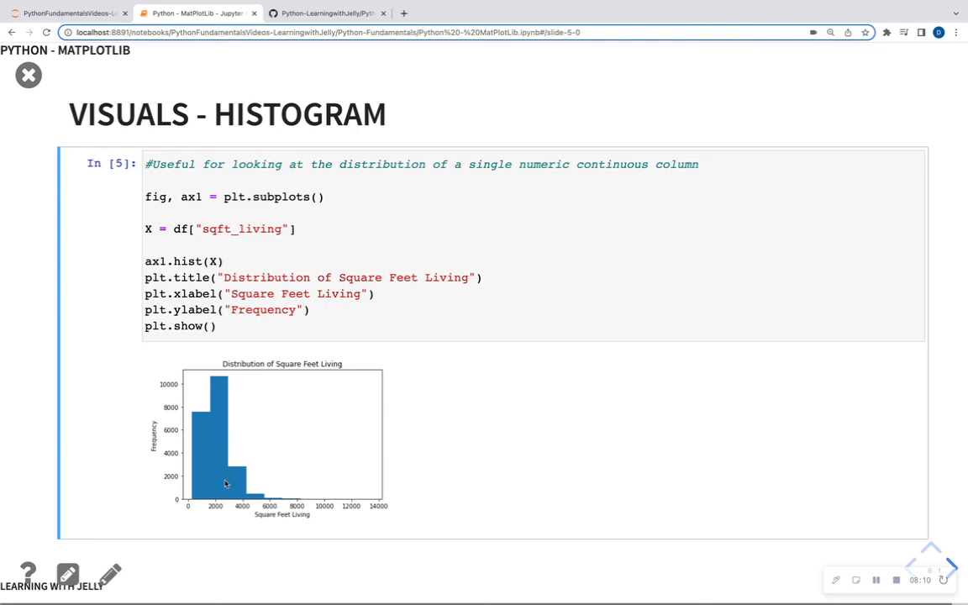
mouse_move(227, 404)
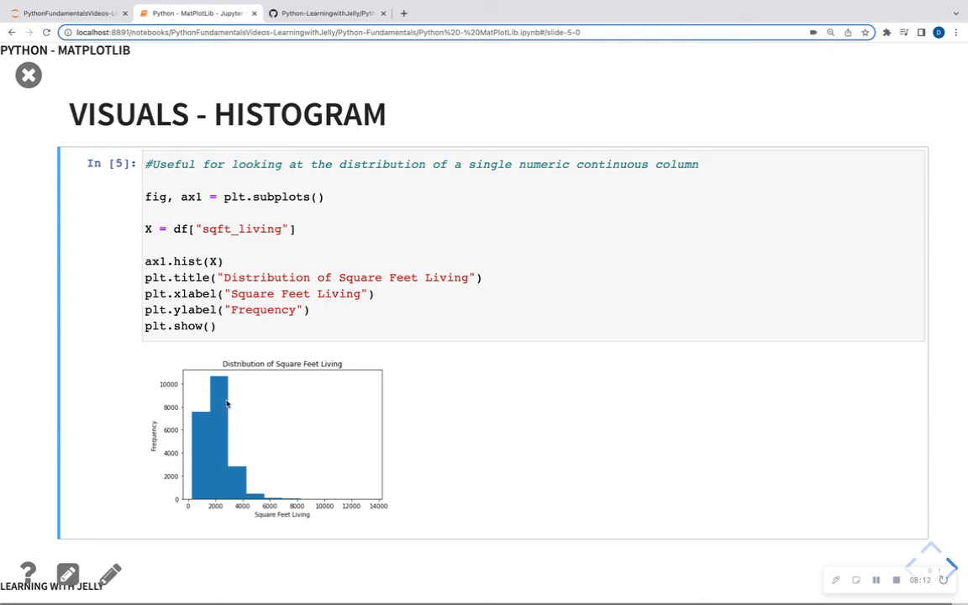
mouse_move(296, 506)
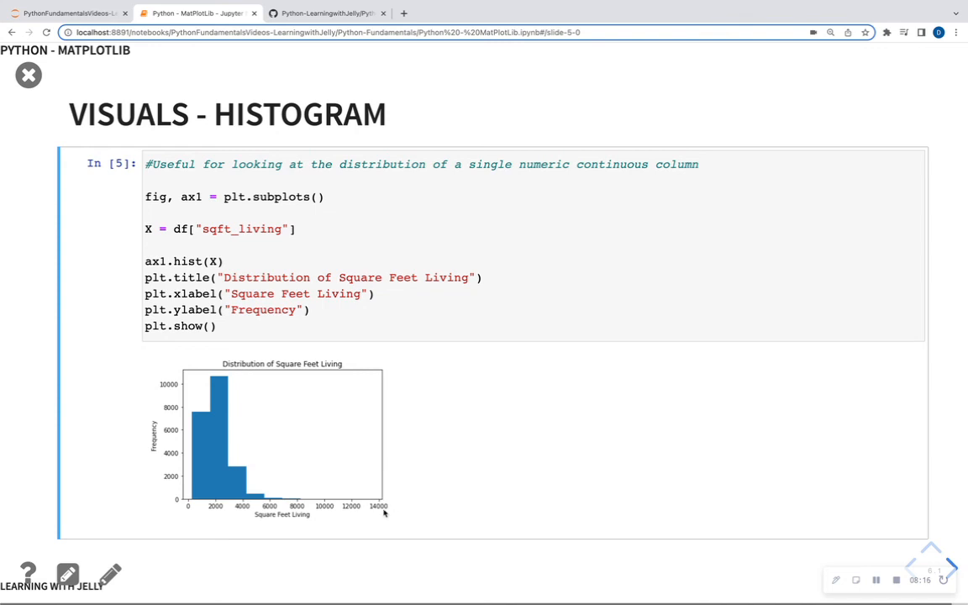
mouse_move(294, 507)
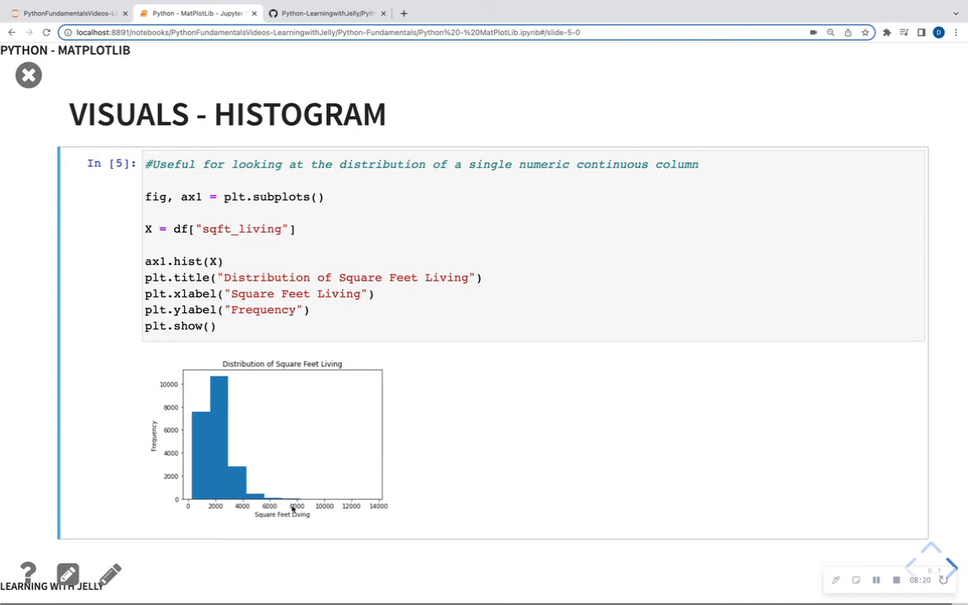
mouse_move(289, 503)
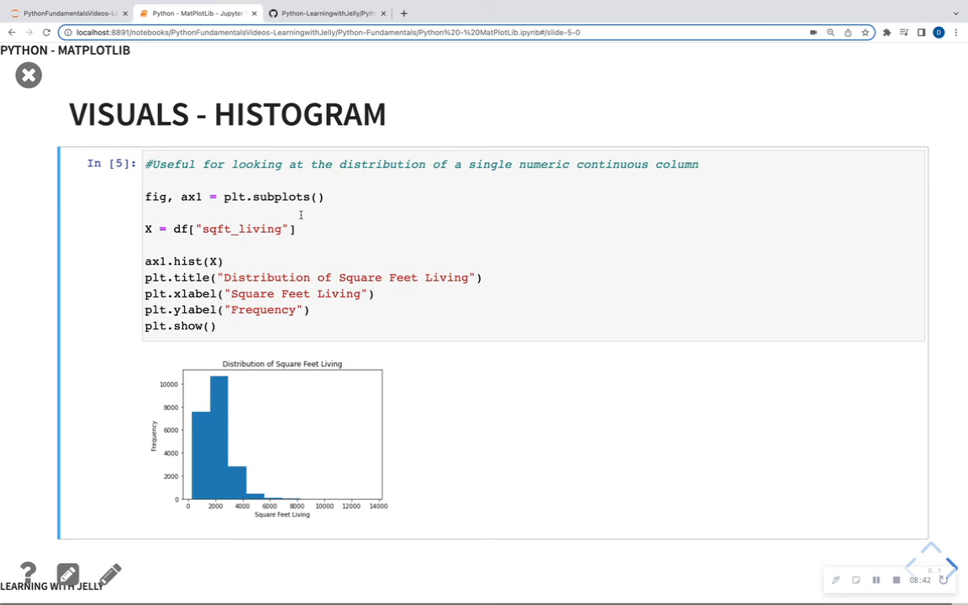
Advance from the Square Feet Living histogram to the final THE END slide
left_click(951, 568)
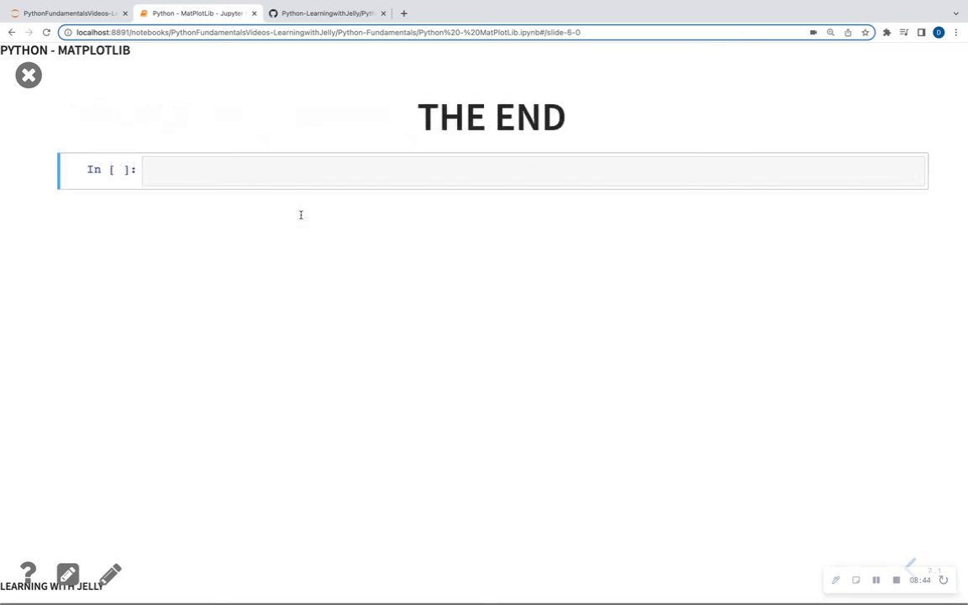